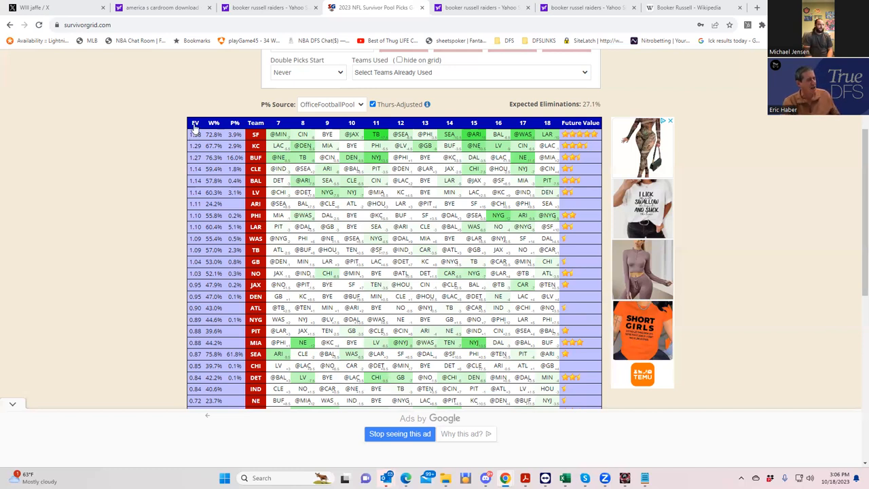
mouse_move(216, 270)
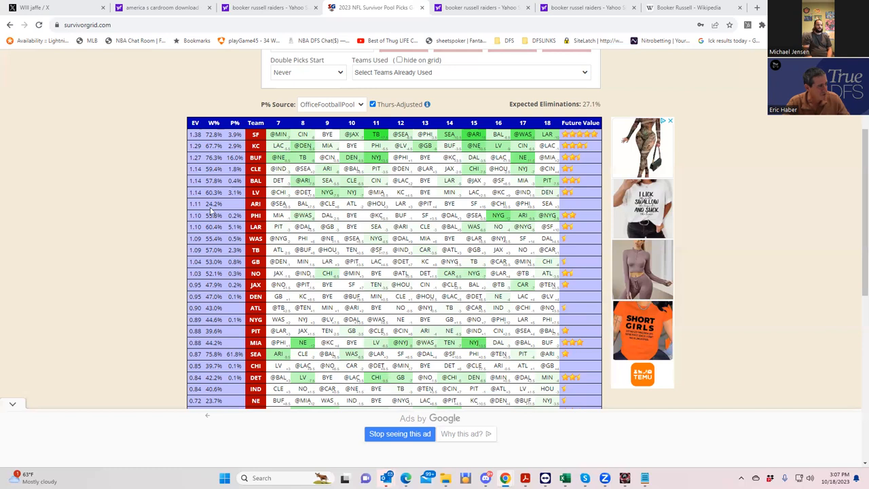
mouse_move(201, 180)
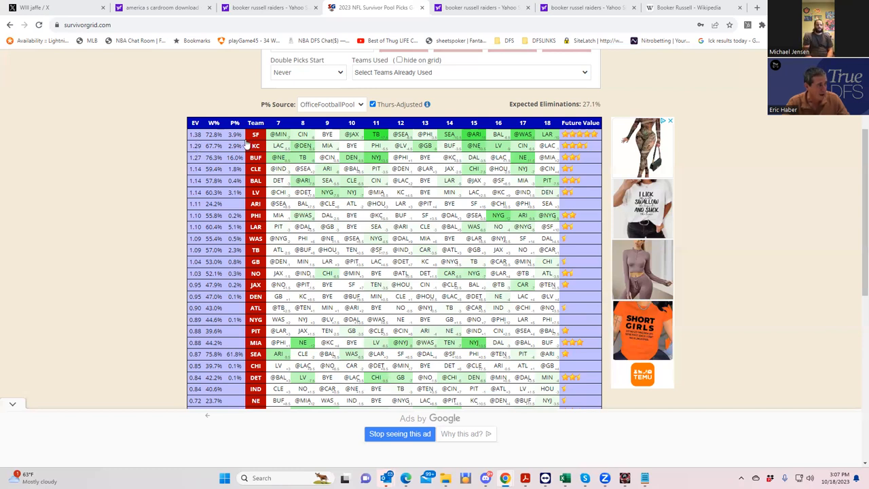
mouse_move(306, 149)
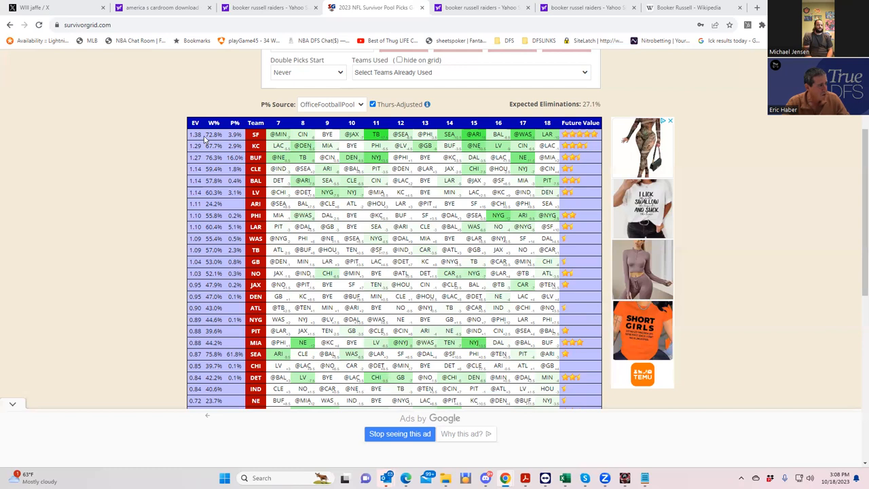
mouse_move(203, 139)
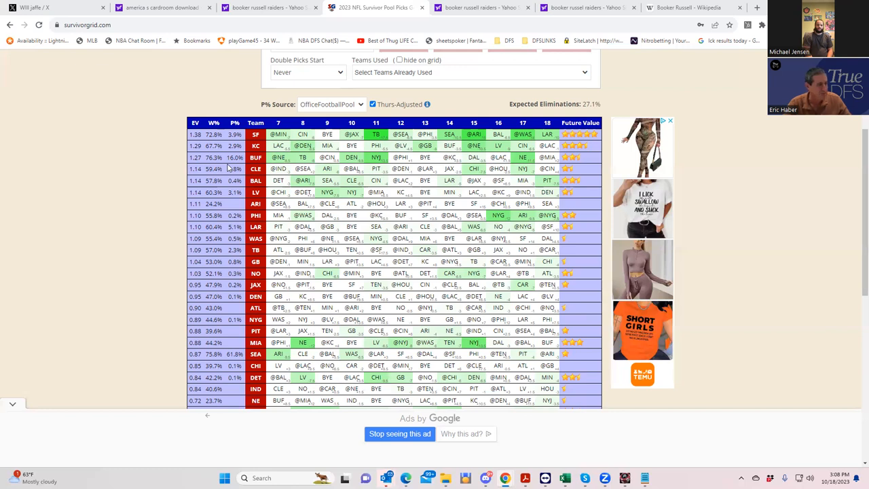
- Sort the grid by week 7 win probability, descending, putting BUF at 76.3% then SEA on top
click(278, 122)
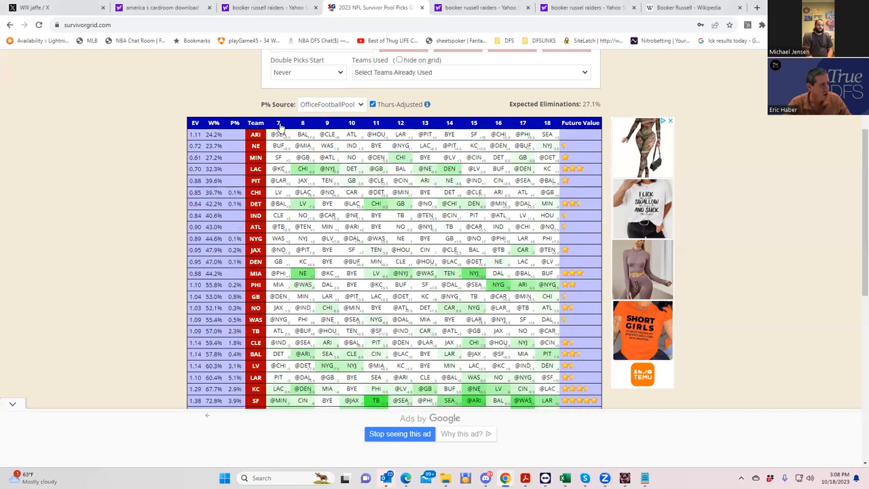
click(235, 123)
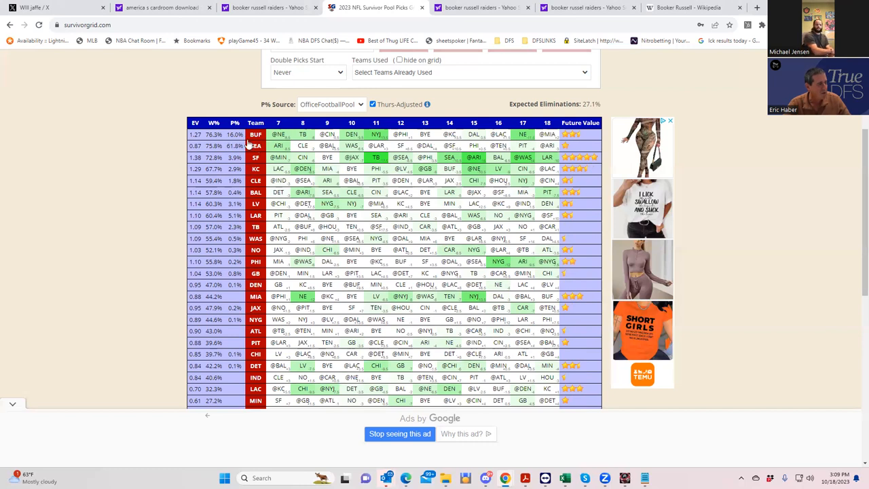
- Sort the grid by EV descending so SF leads at 1.38, ahead of KC and BUF
click(195, 122)
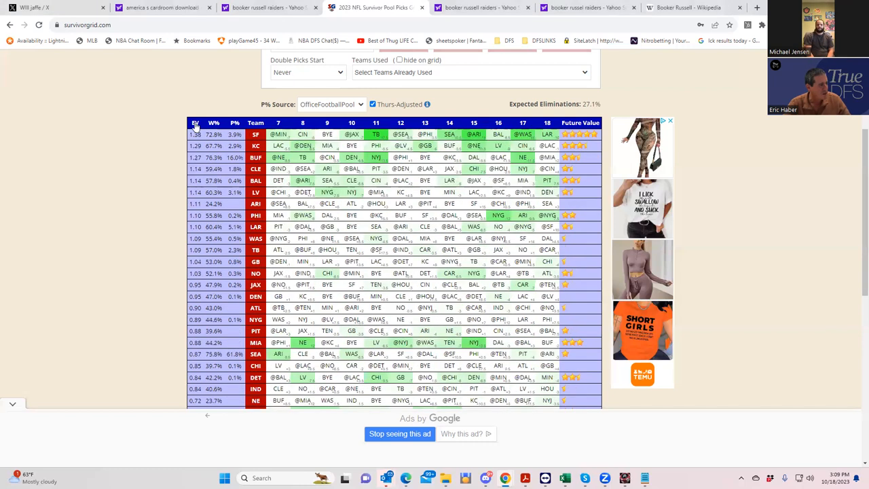
mouse_move(258, 154)
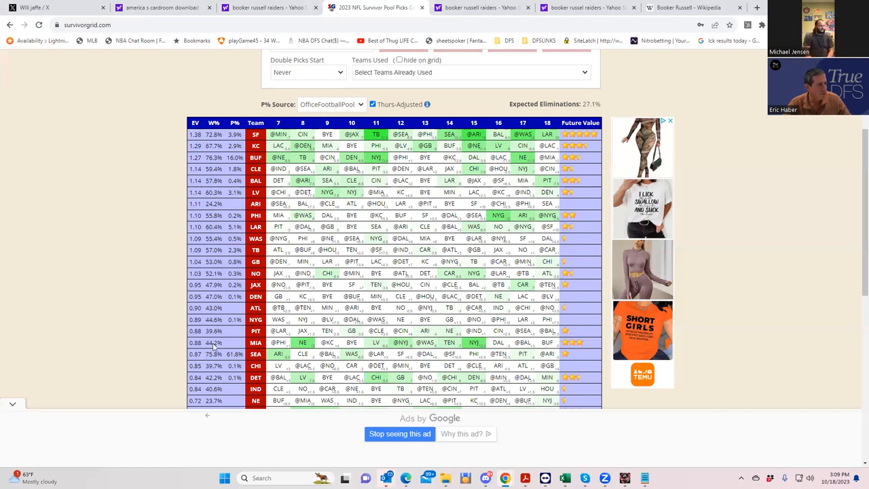
- Sort the grid by W% descending so BUF at 76.3% leads SEA and SF
click(214, 123)
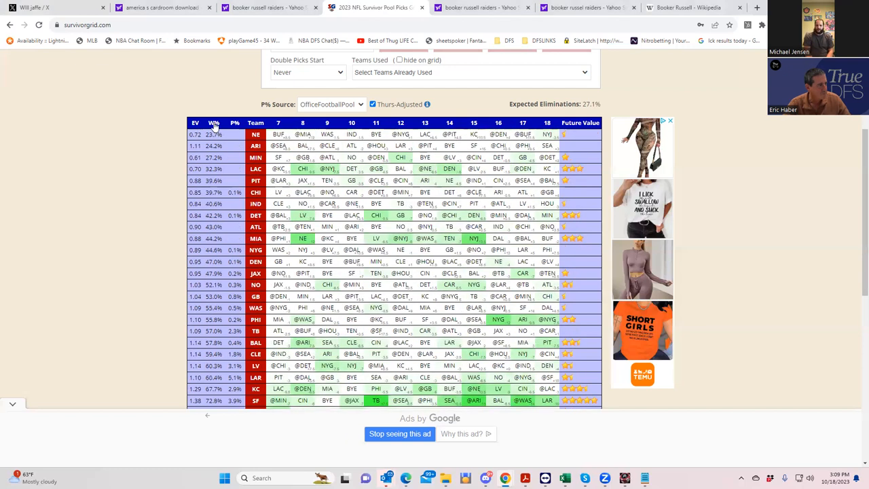
click(214, 122)
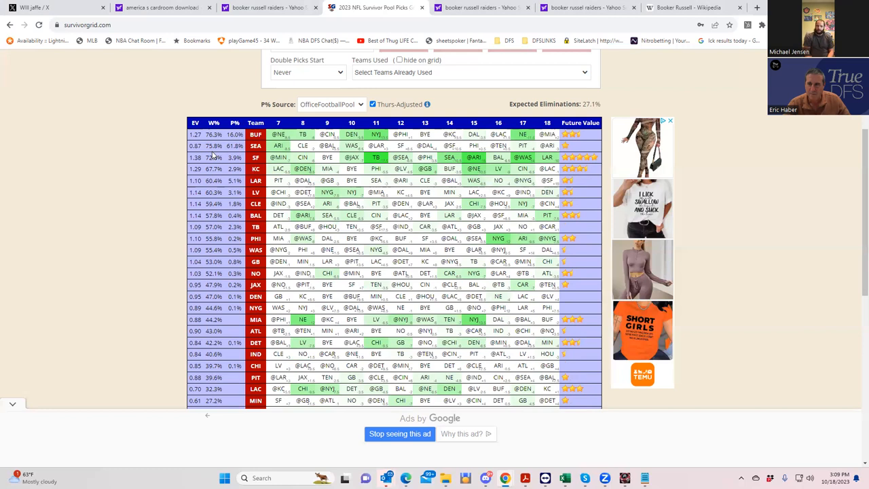
mouse_move(418, 243)
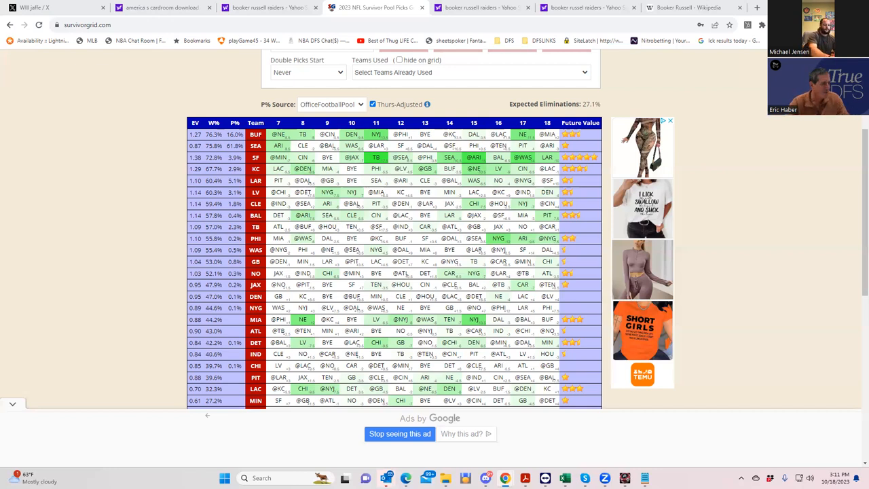
- Include the week 7 bye teams and re-sort by EV descending, leaving DAL, BUF and CIN on top
click(375, 123)
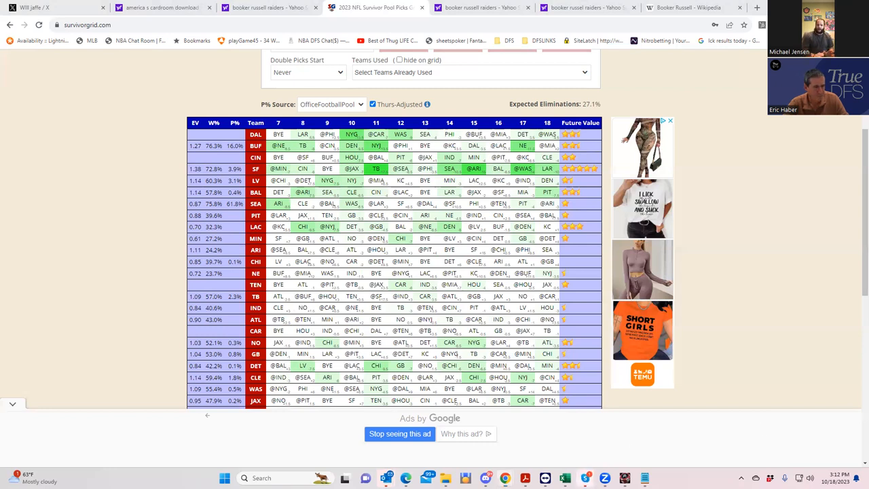
click(584, 478)
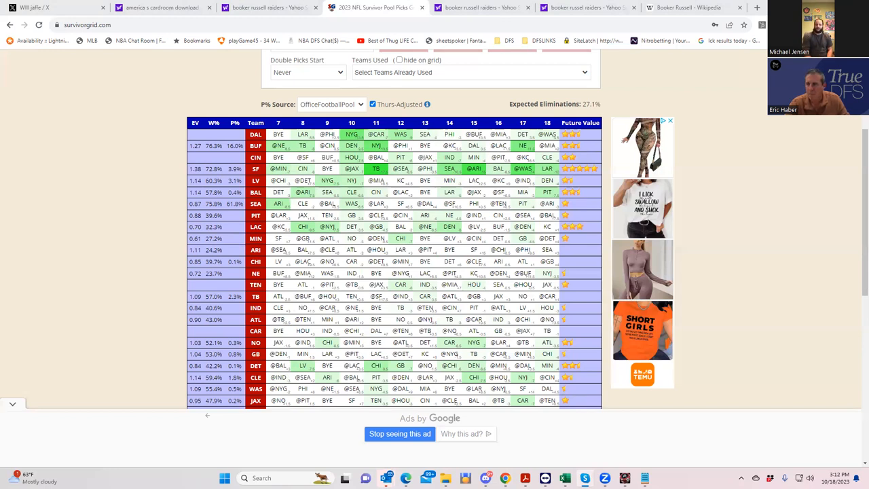
mouse_move(294, 209)
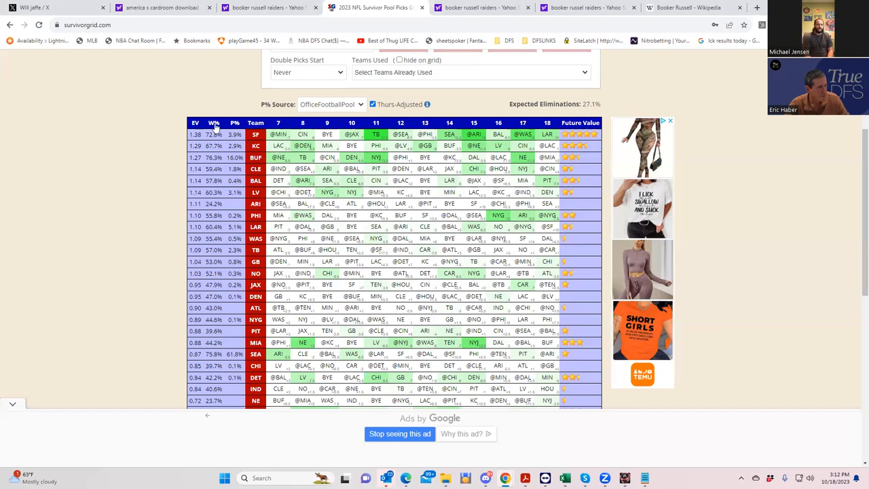
- Sort the grid by W% again so BUF at 76.3% leads SEA and SF
click(214, 123)
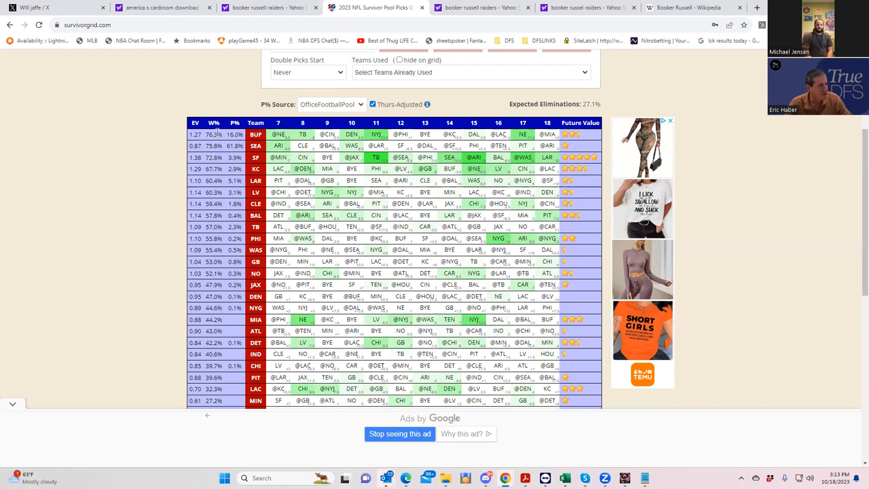
- Sort the grid by EV ascending then descending, restoring SF at 1.38 over KC and BUF
click(196, 123)
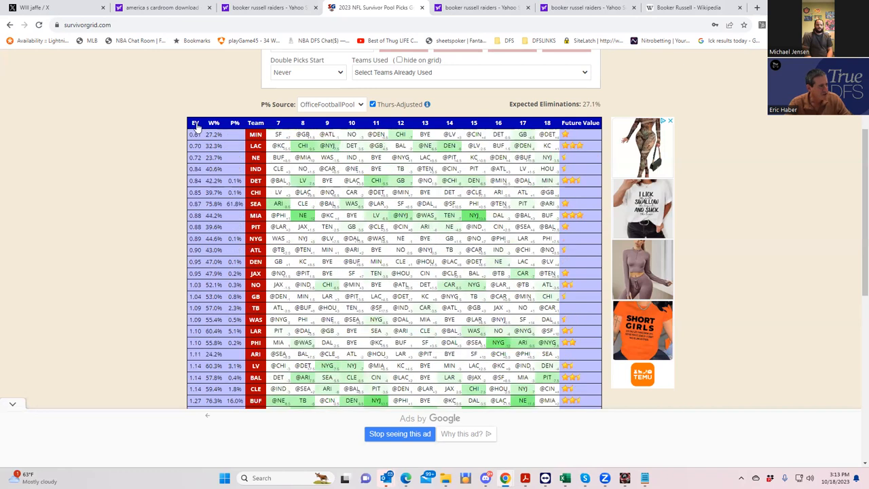
click(195, 122)
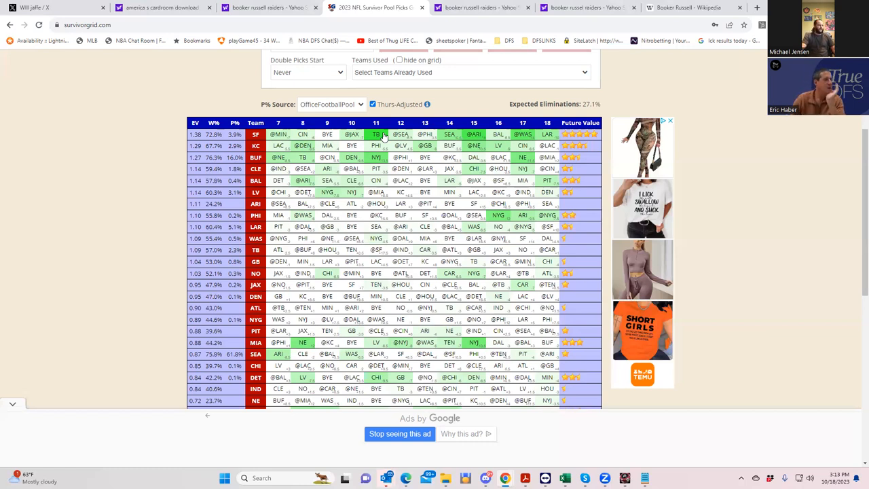
mouse_move(414, 140)
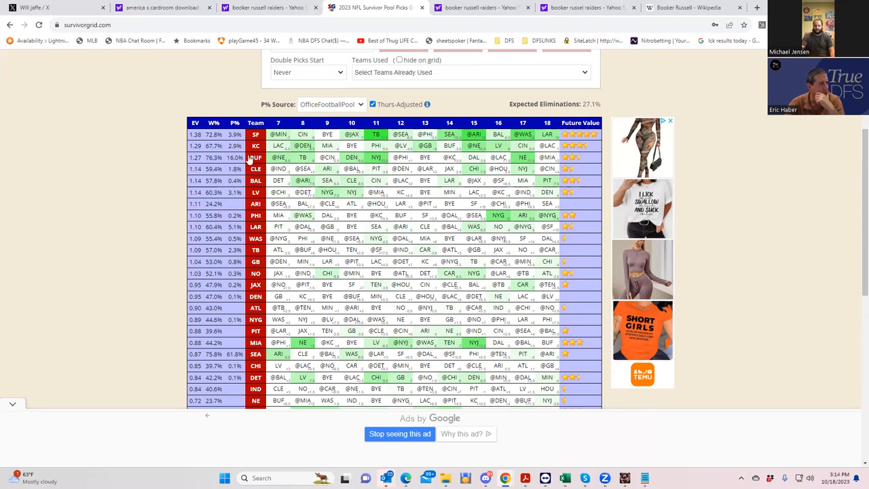
mouse_move(302, 149)
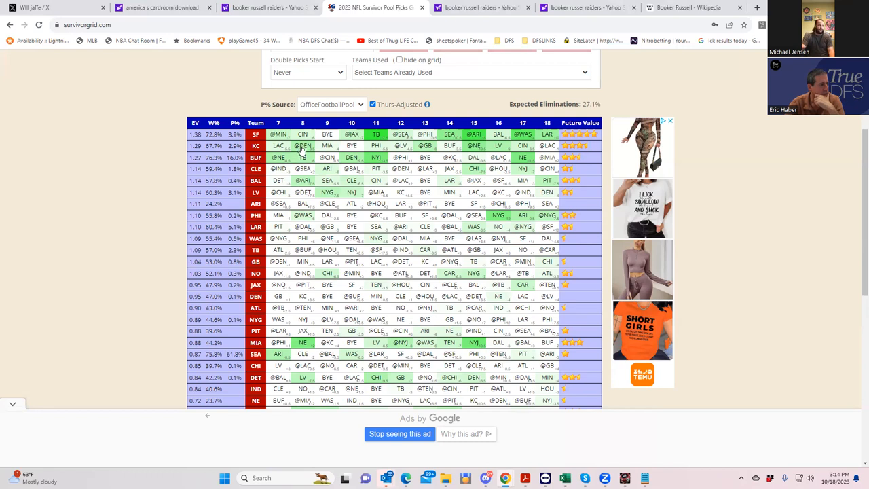
mouse_move(370, 153)
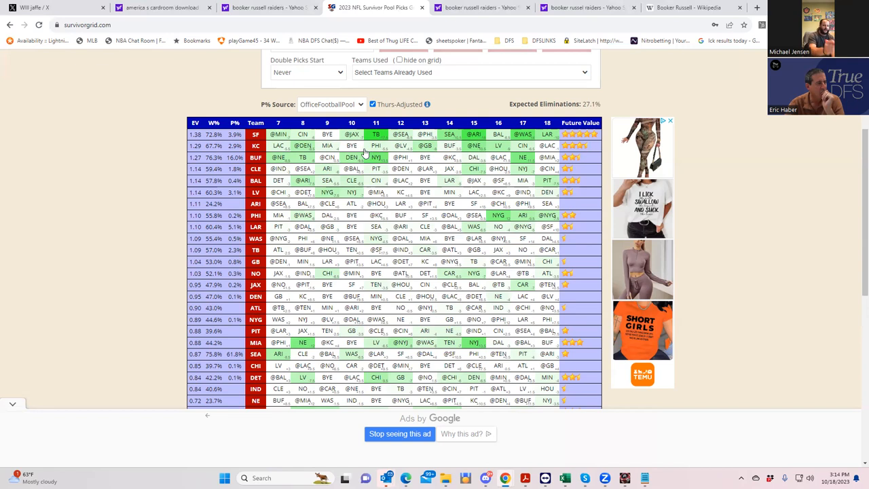
mouse_move(257, 146)
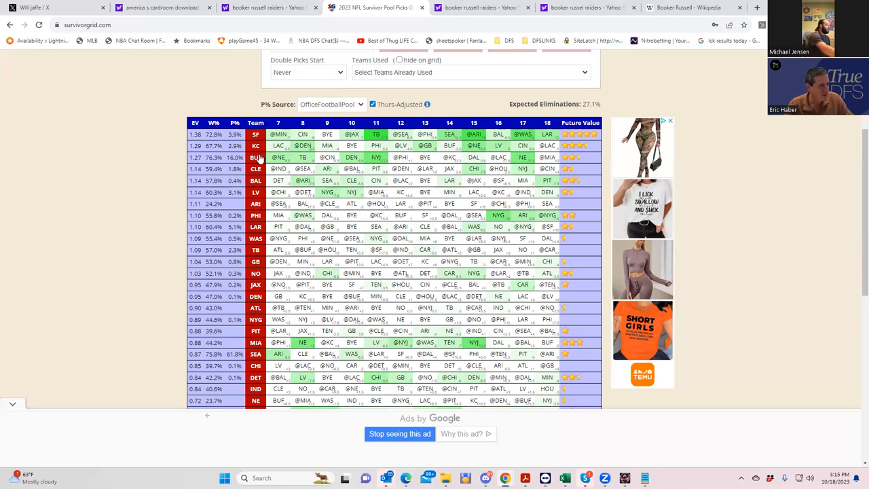
mouse_move(529, 133)
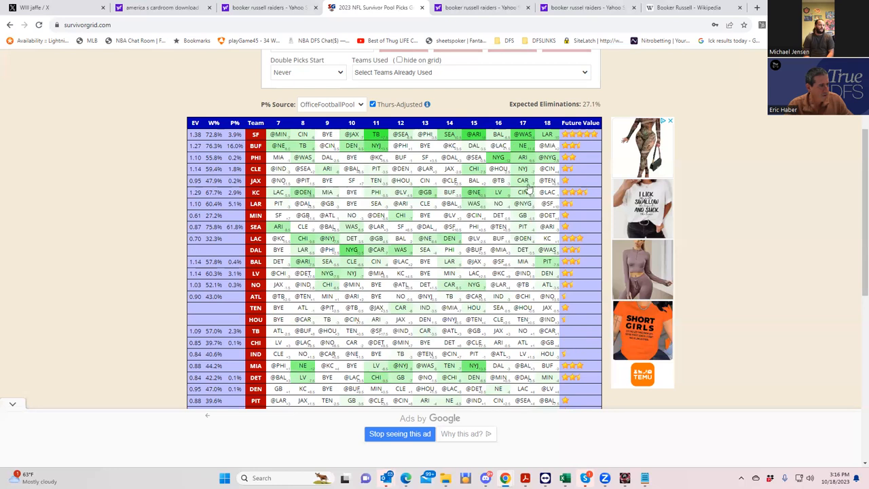
mouse_move(526, 190)
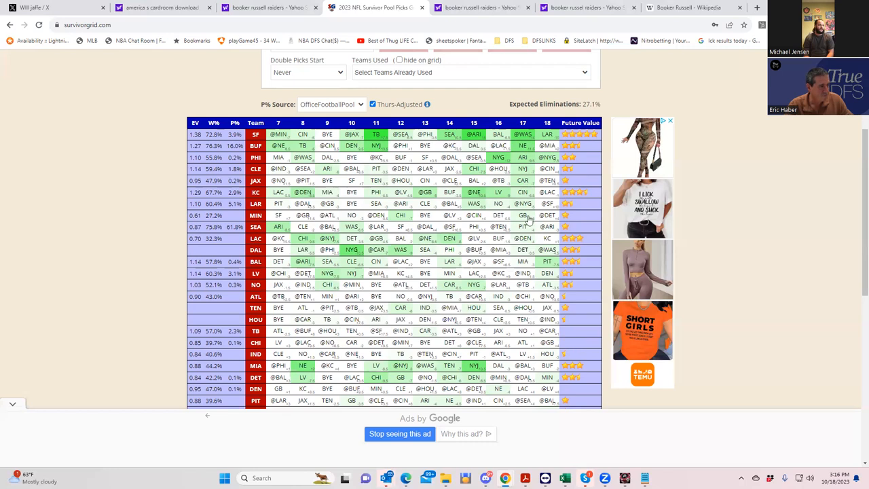
mouse_move(525, 180)
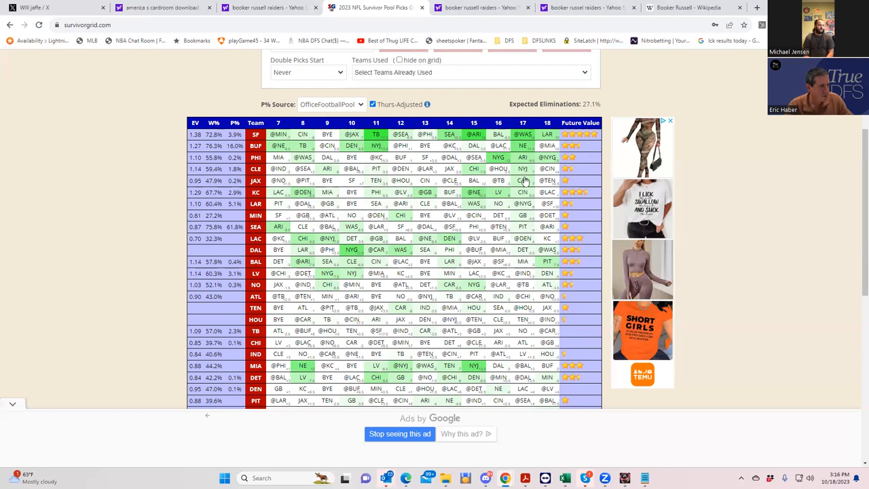
mouse_move(531, 201)
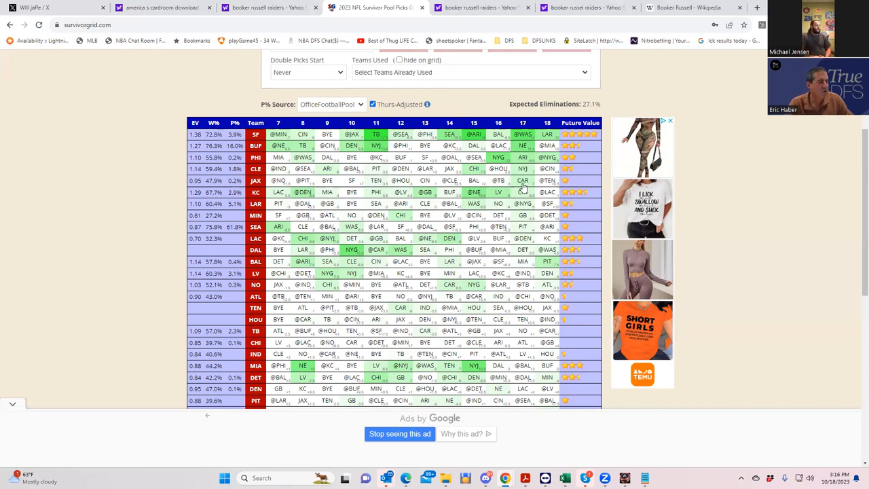
mouse_move(359, 131)
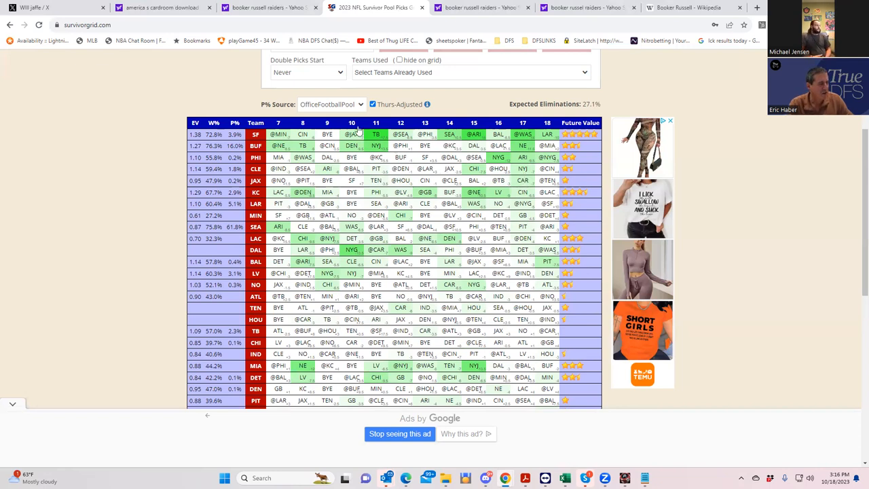
- Sort the grid by week 10 matchups, leaving LV, LAC and NO at the top
click(327, 123)
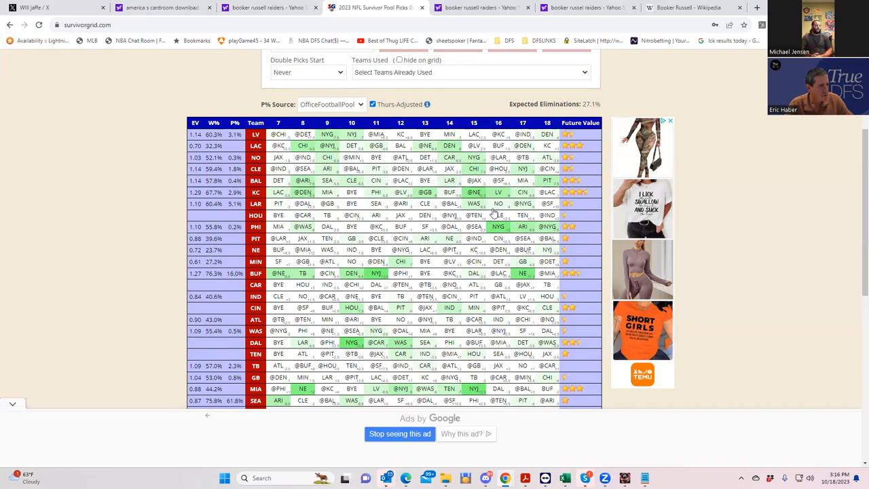
mouse_move(474, 206)
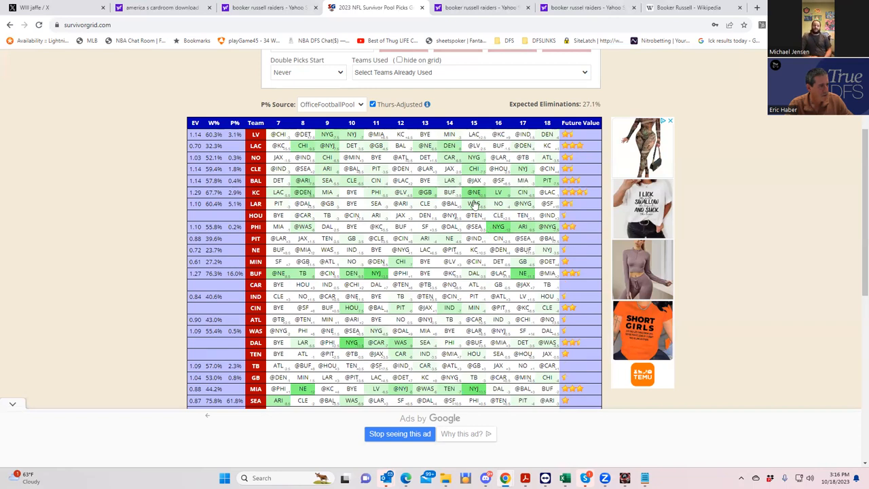
mouse_move(524, 205)
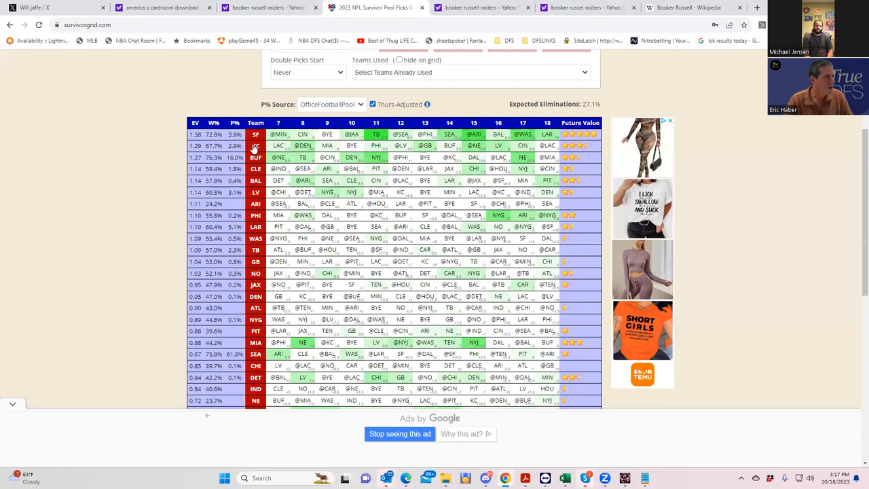
mouse_move(307, 163)
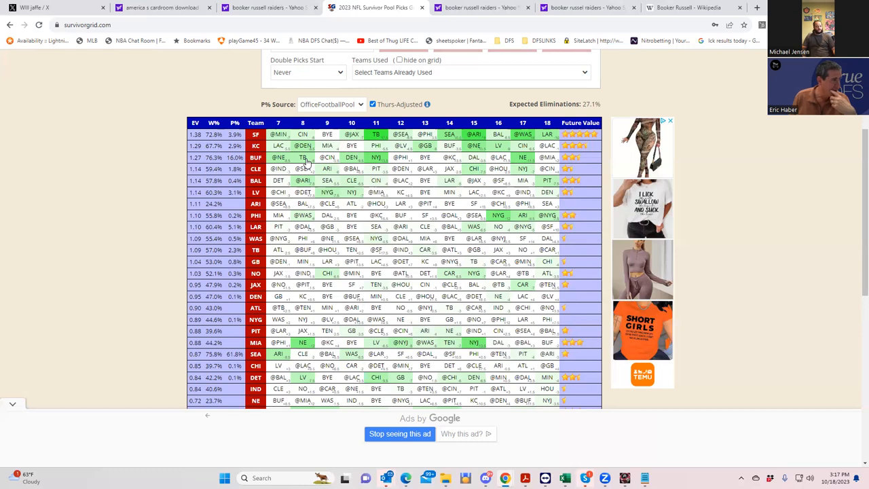
mouse_move(295, 175)
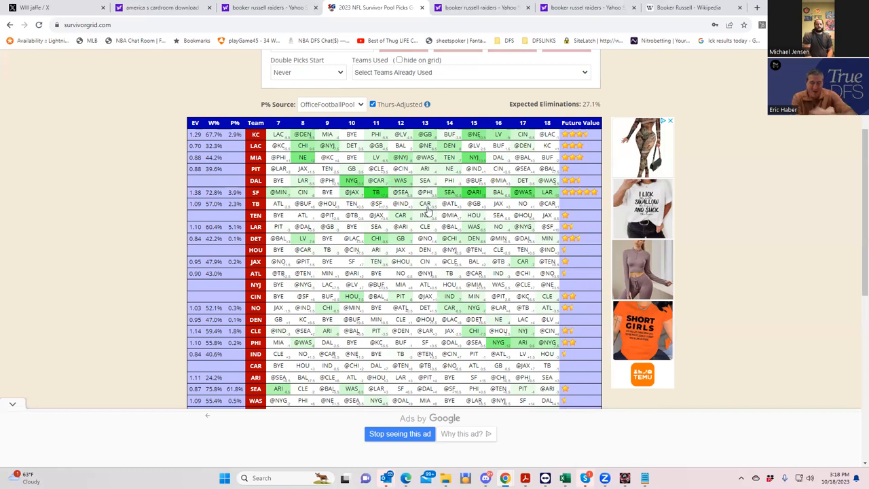
mouse_move(279, 275)
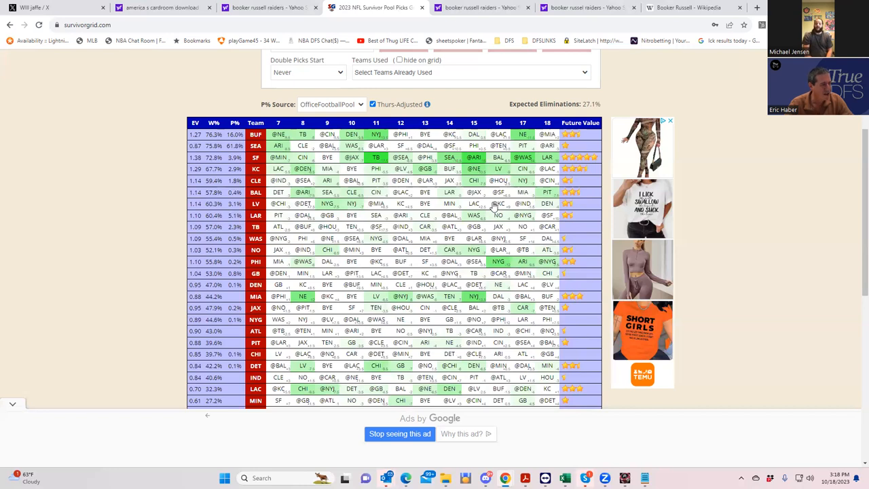
mouse_move(206, 240)
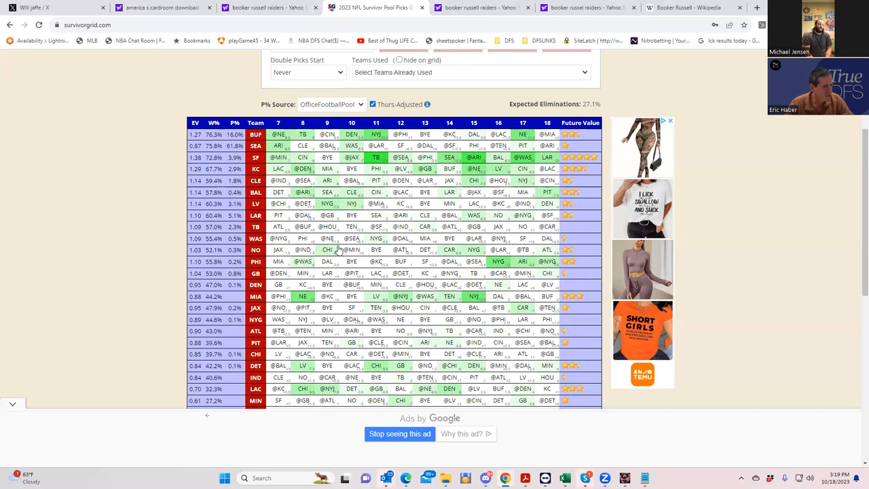
mouse_move(380, 177)
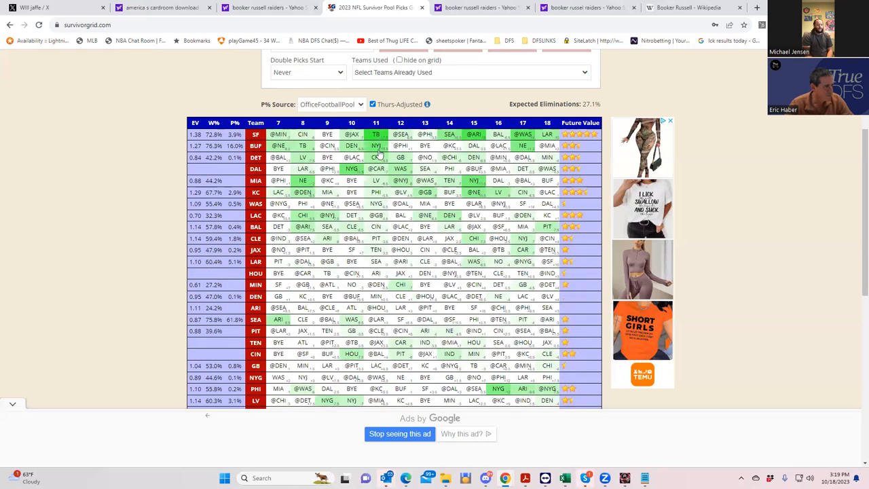
mouse_move(382, 215)
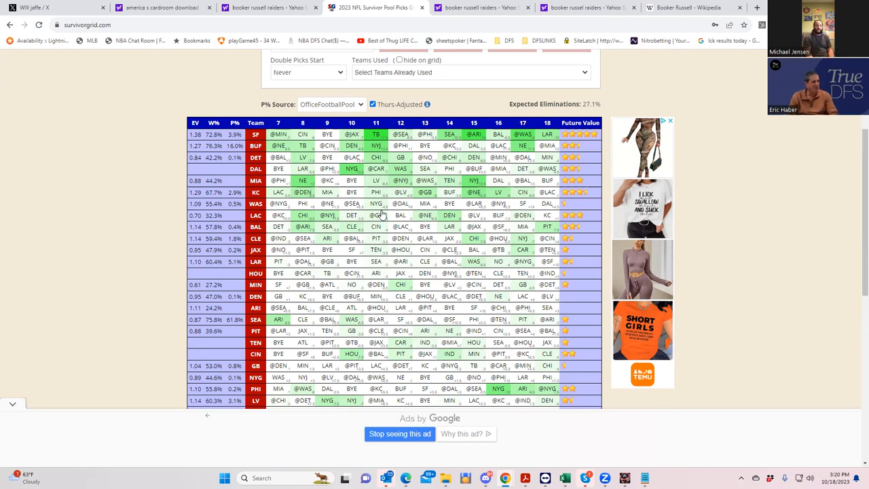
mouse_move(280, 223)
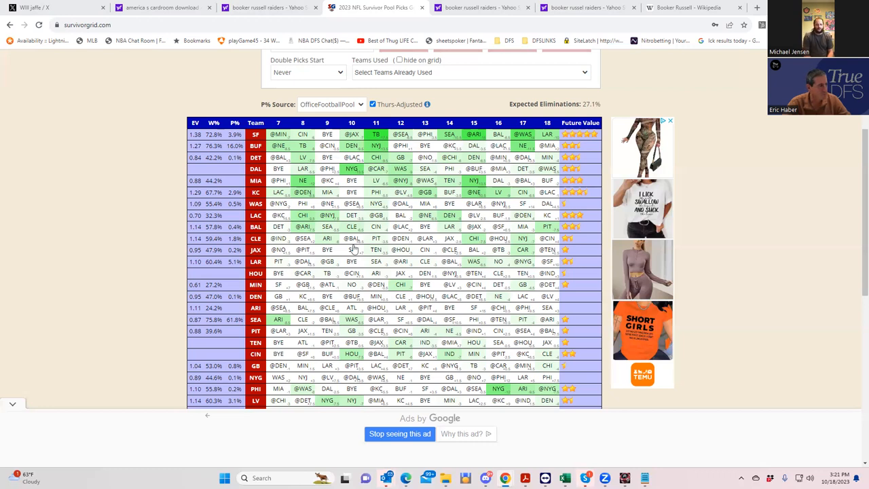
mouse_move(265, 235)
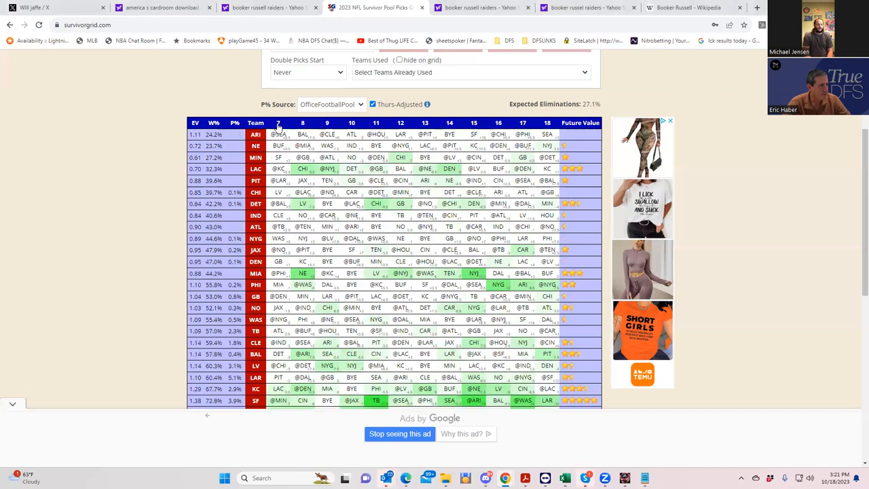
- Sort the grid by week 7 favourites, then by week 9 and week 10, ending with MIA, LAC and KC leading
click(235, 123)
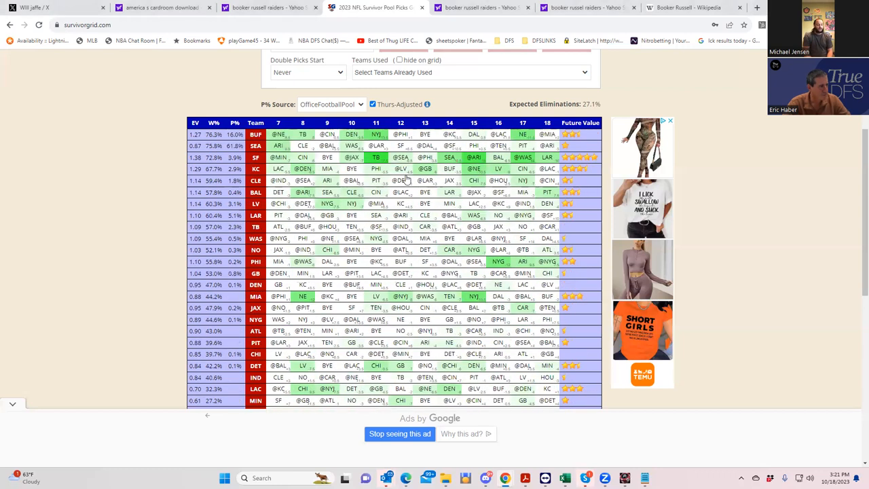
mouse_move(502, 258)
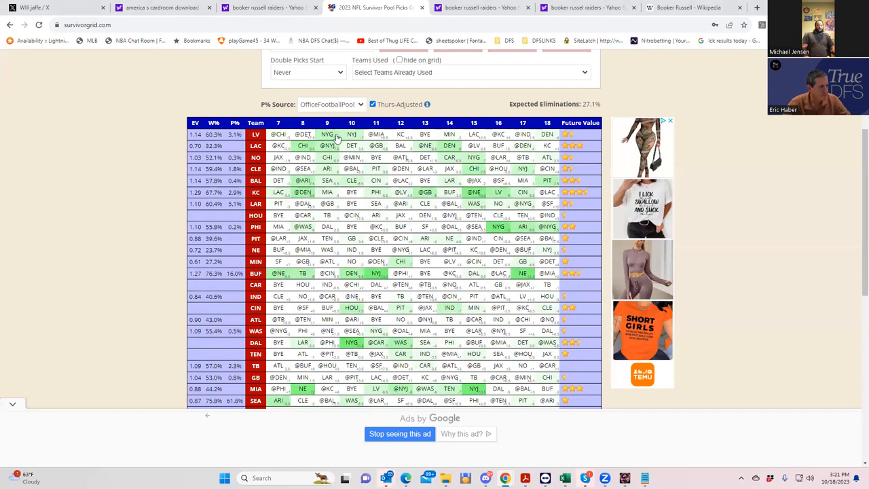
mouse_move(369, 145)
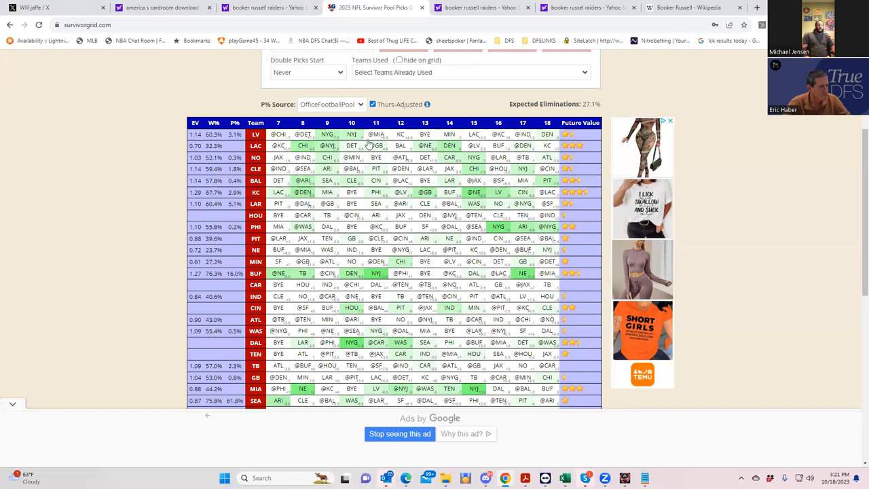
click(352, 123)
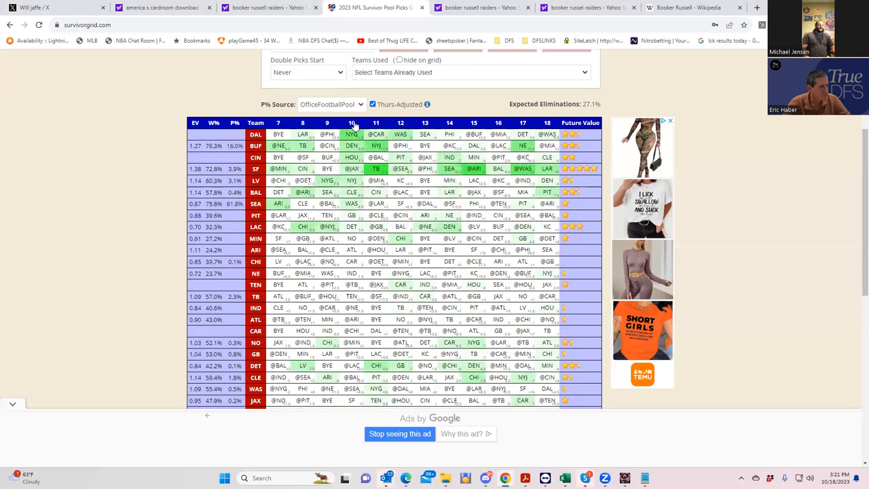
click(327, 123)
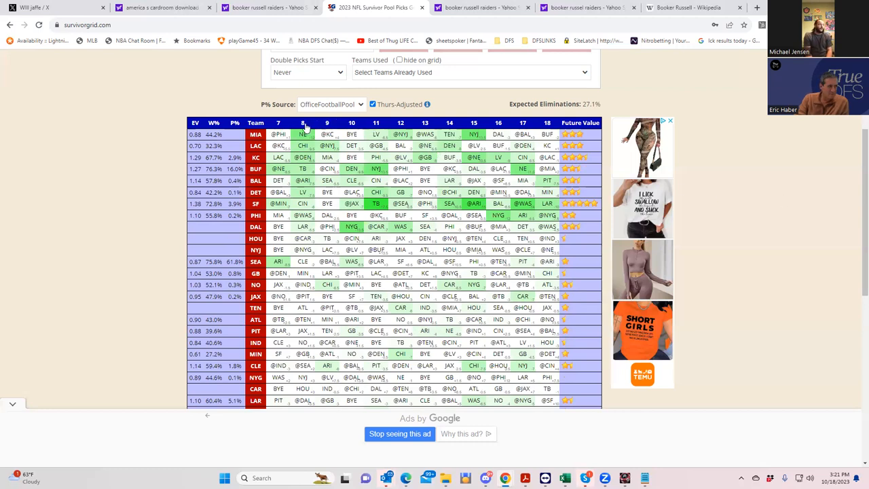
mouse_move(489, 161)
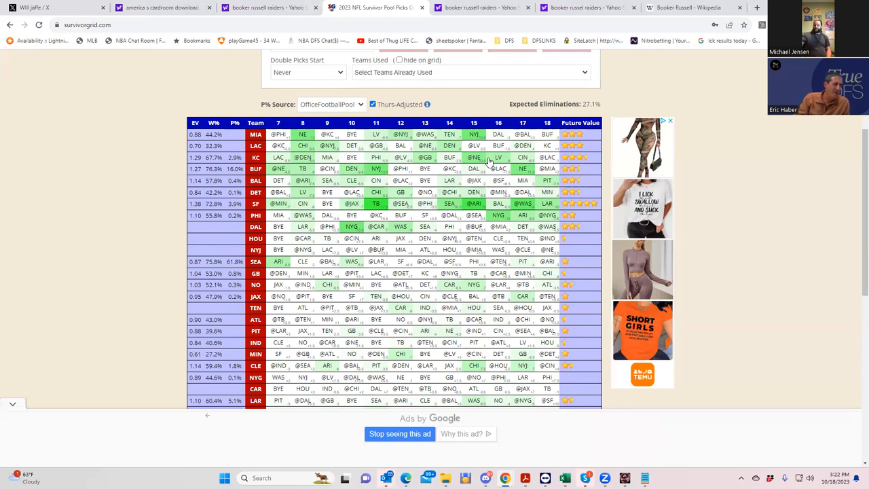
mouse_move(489, 163)
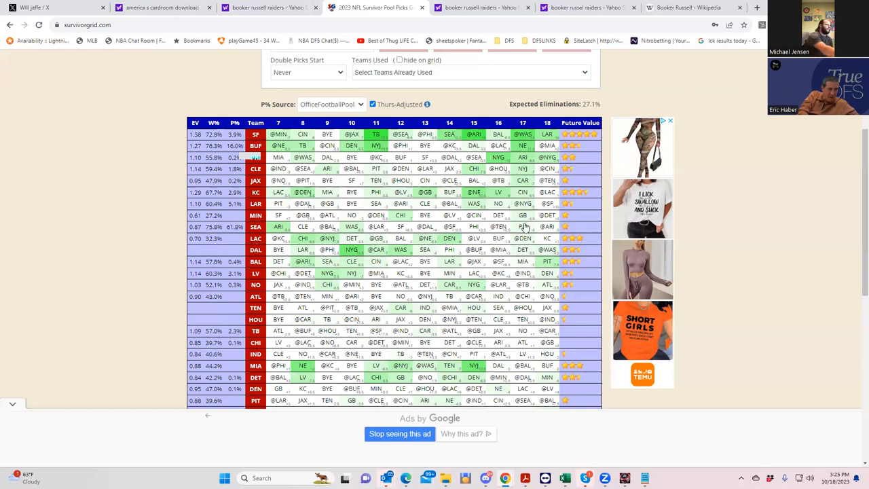
mouse_move(526, 240)
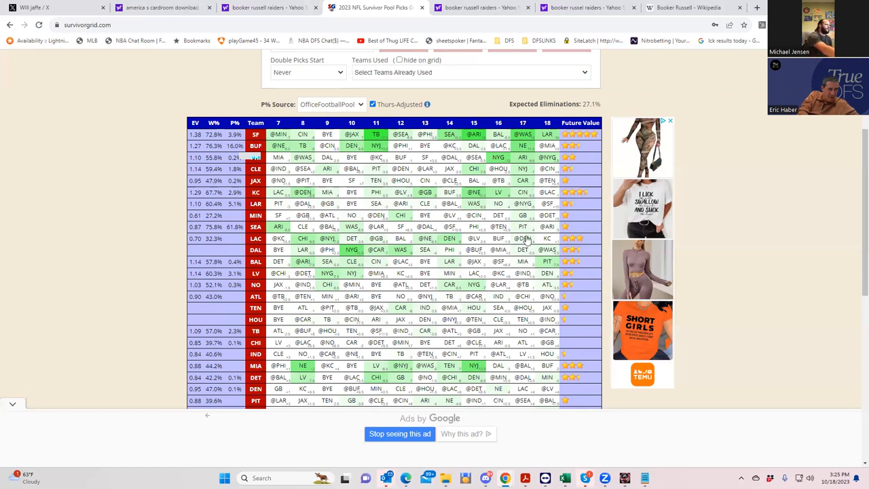
mouse_move(530, 232)
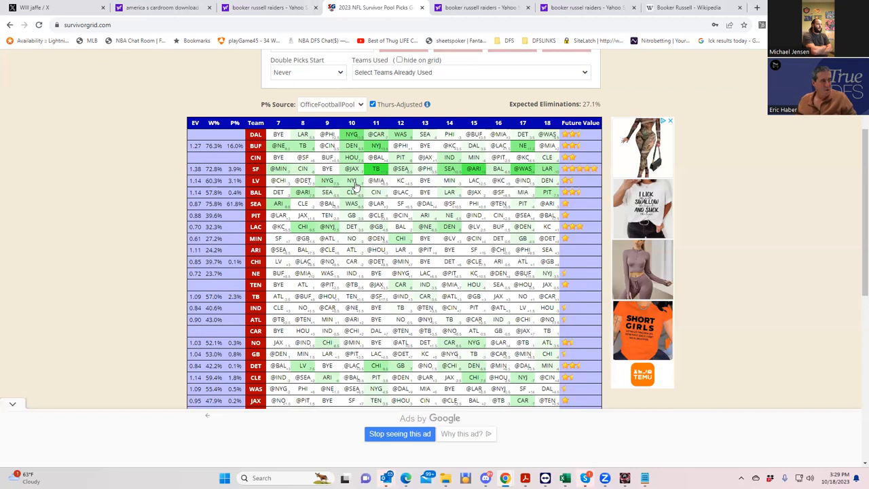
mouse_move(352, 189)
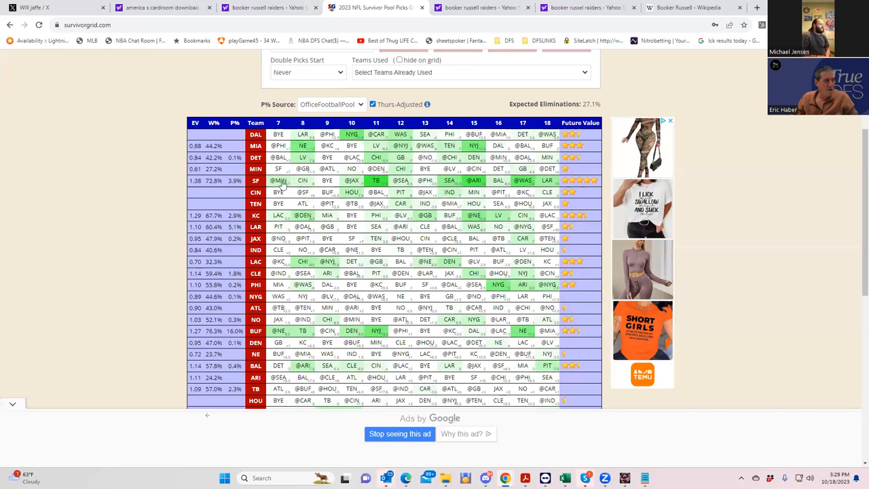
mouse_move(398, 199)
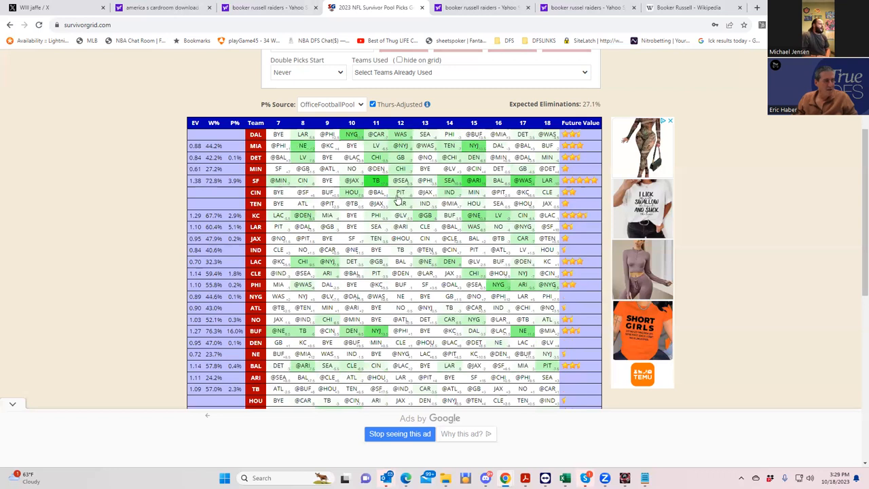
mouse_move(409, 148)
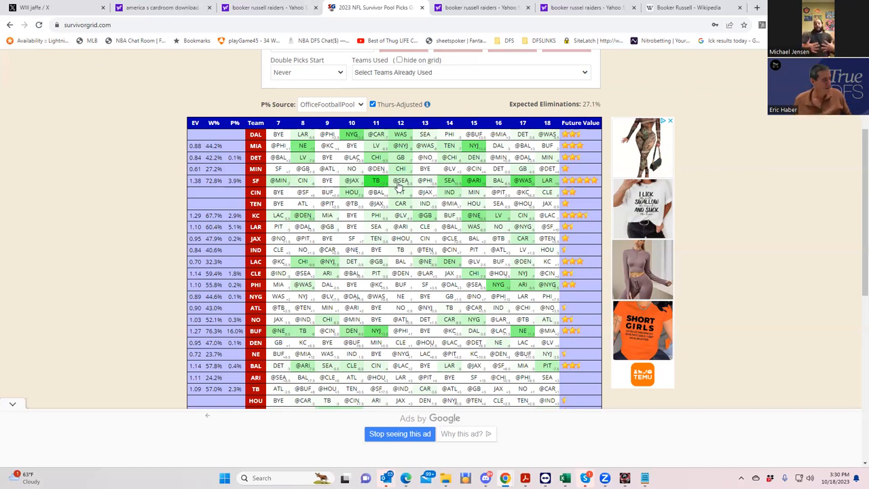
mouse_move(675, 7)
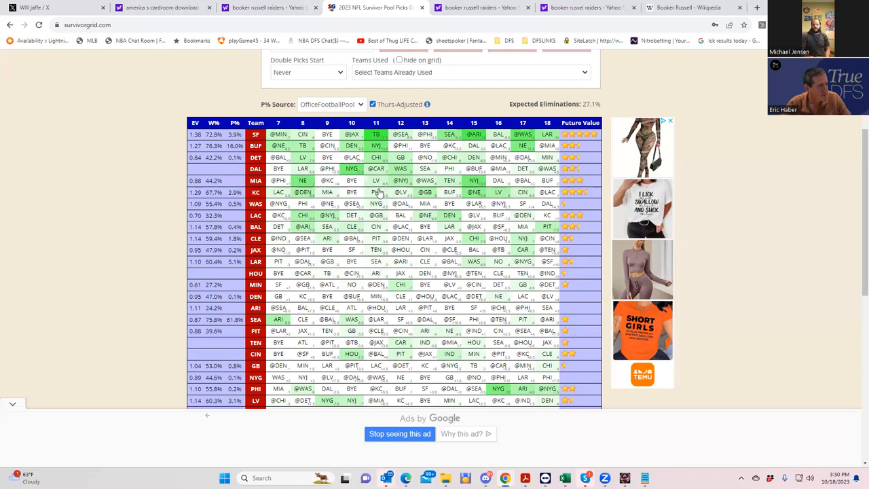
mouse_move(383, 248)
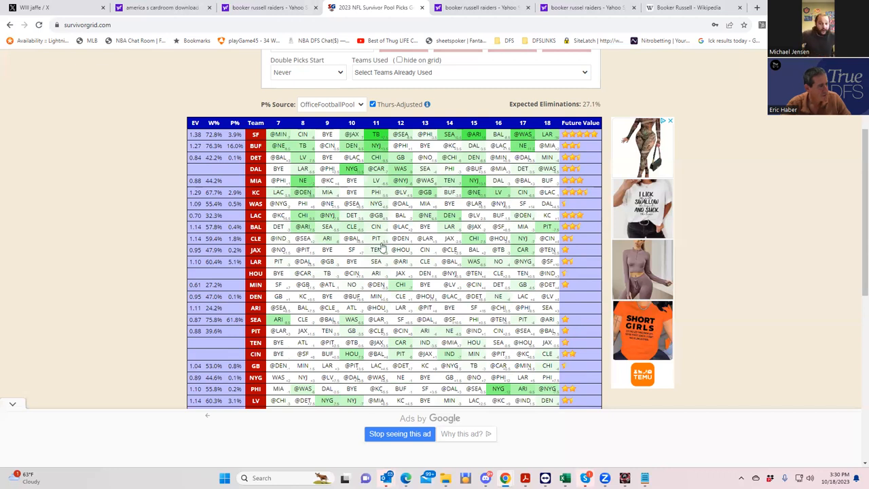
mouse_move(381, 290)
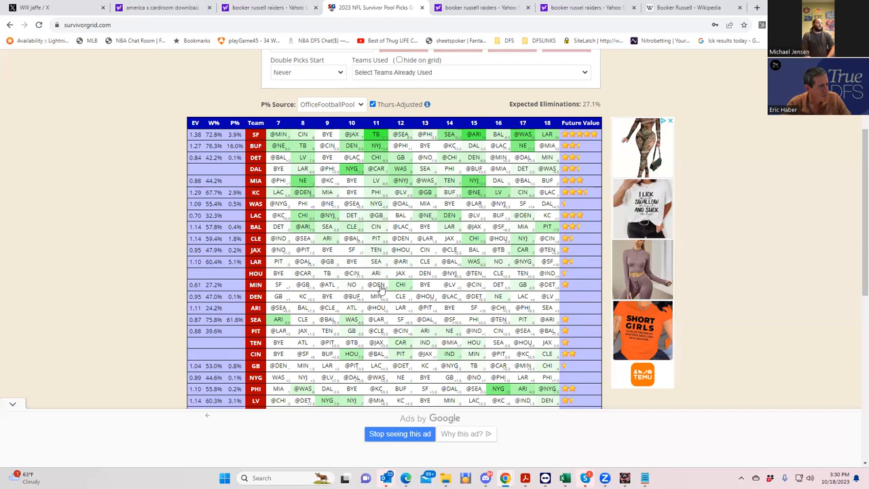
mouse_move(378, 178)
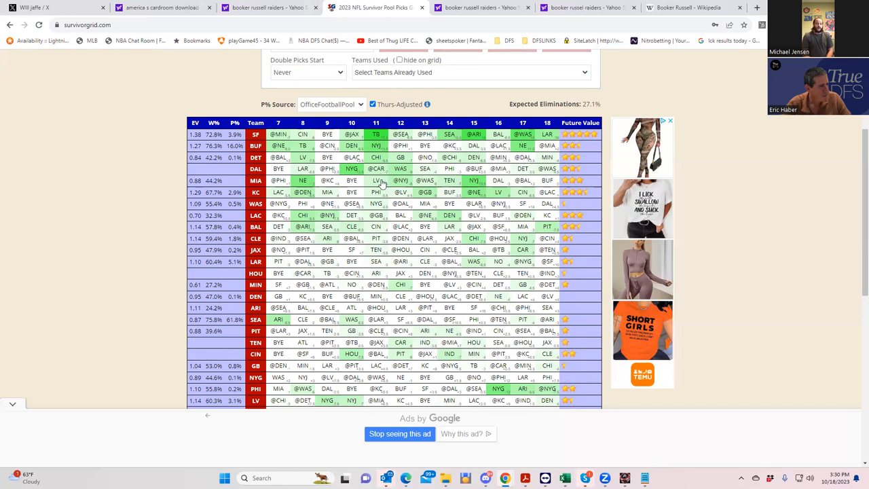
mouse_move(381, 211)
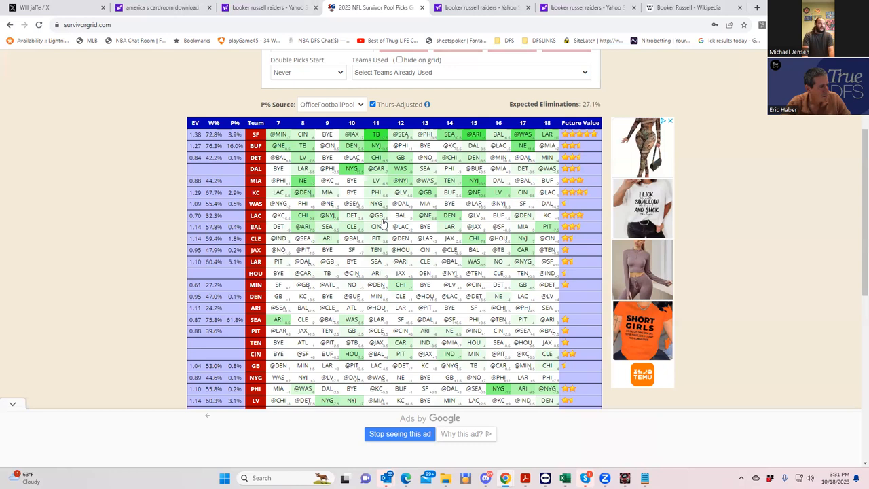
mouse_move(462, 217)
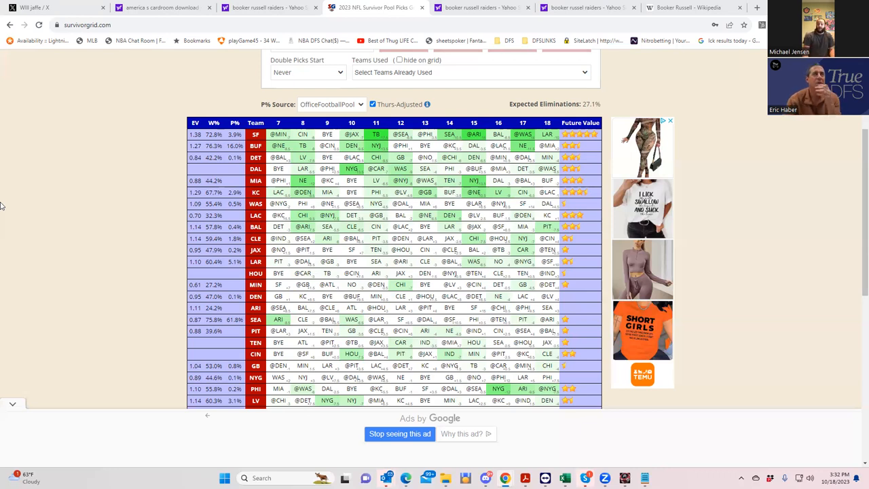
mouse_move(302, 151)
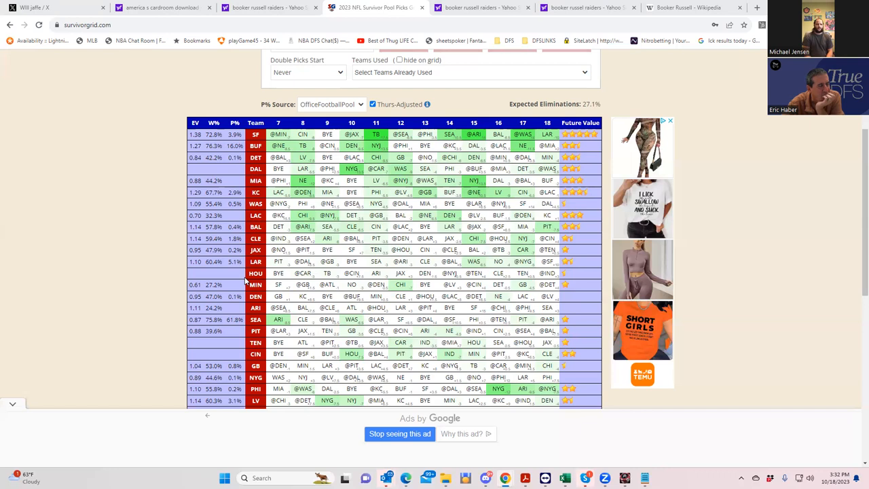
mouse_move(715, 325)
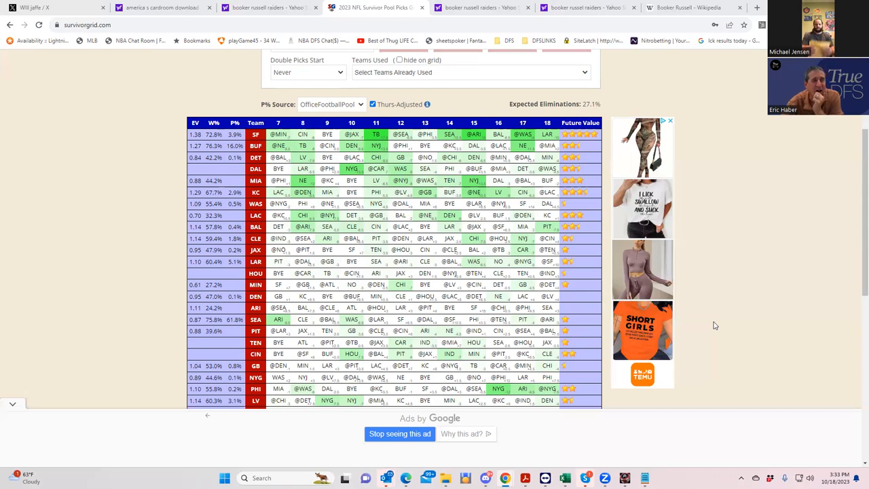
mouse_move(556, 222)
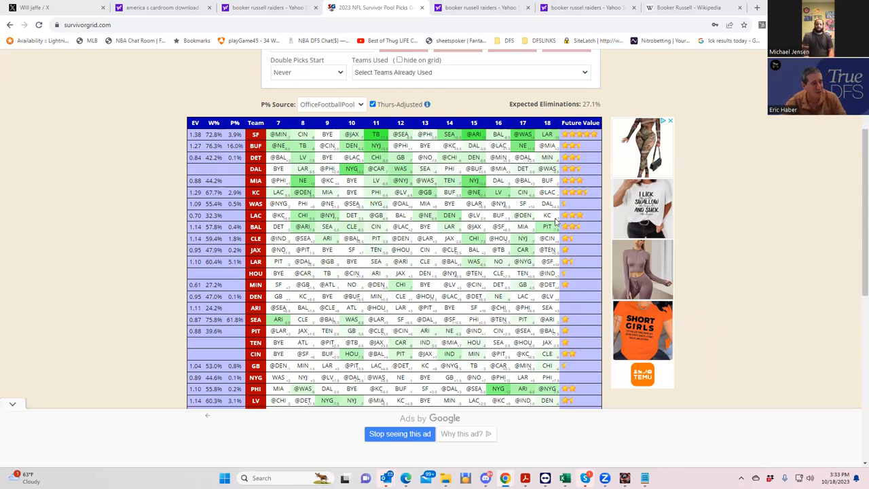
mouse_move(654, 56)
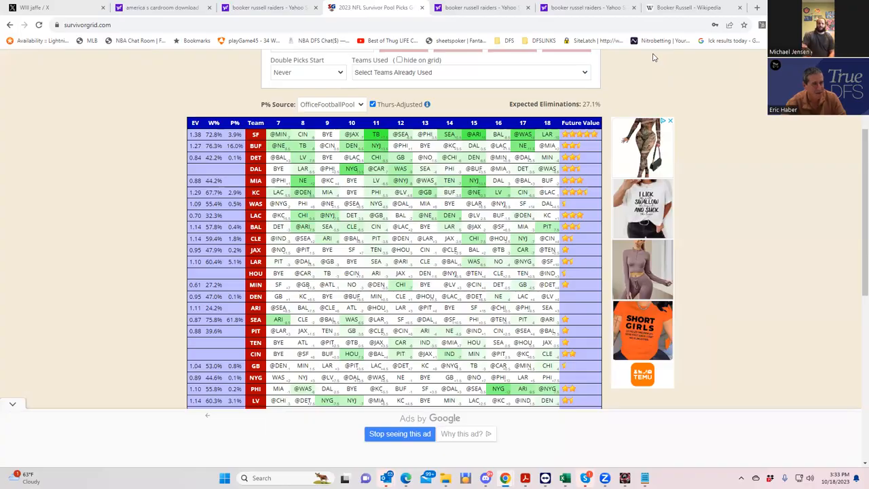